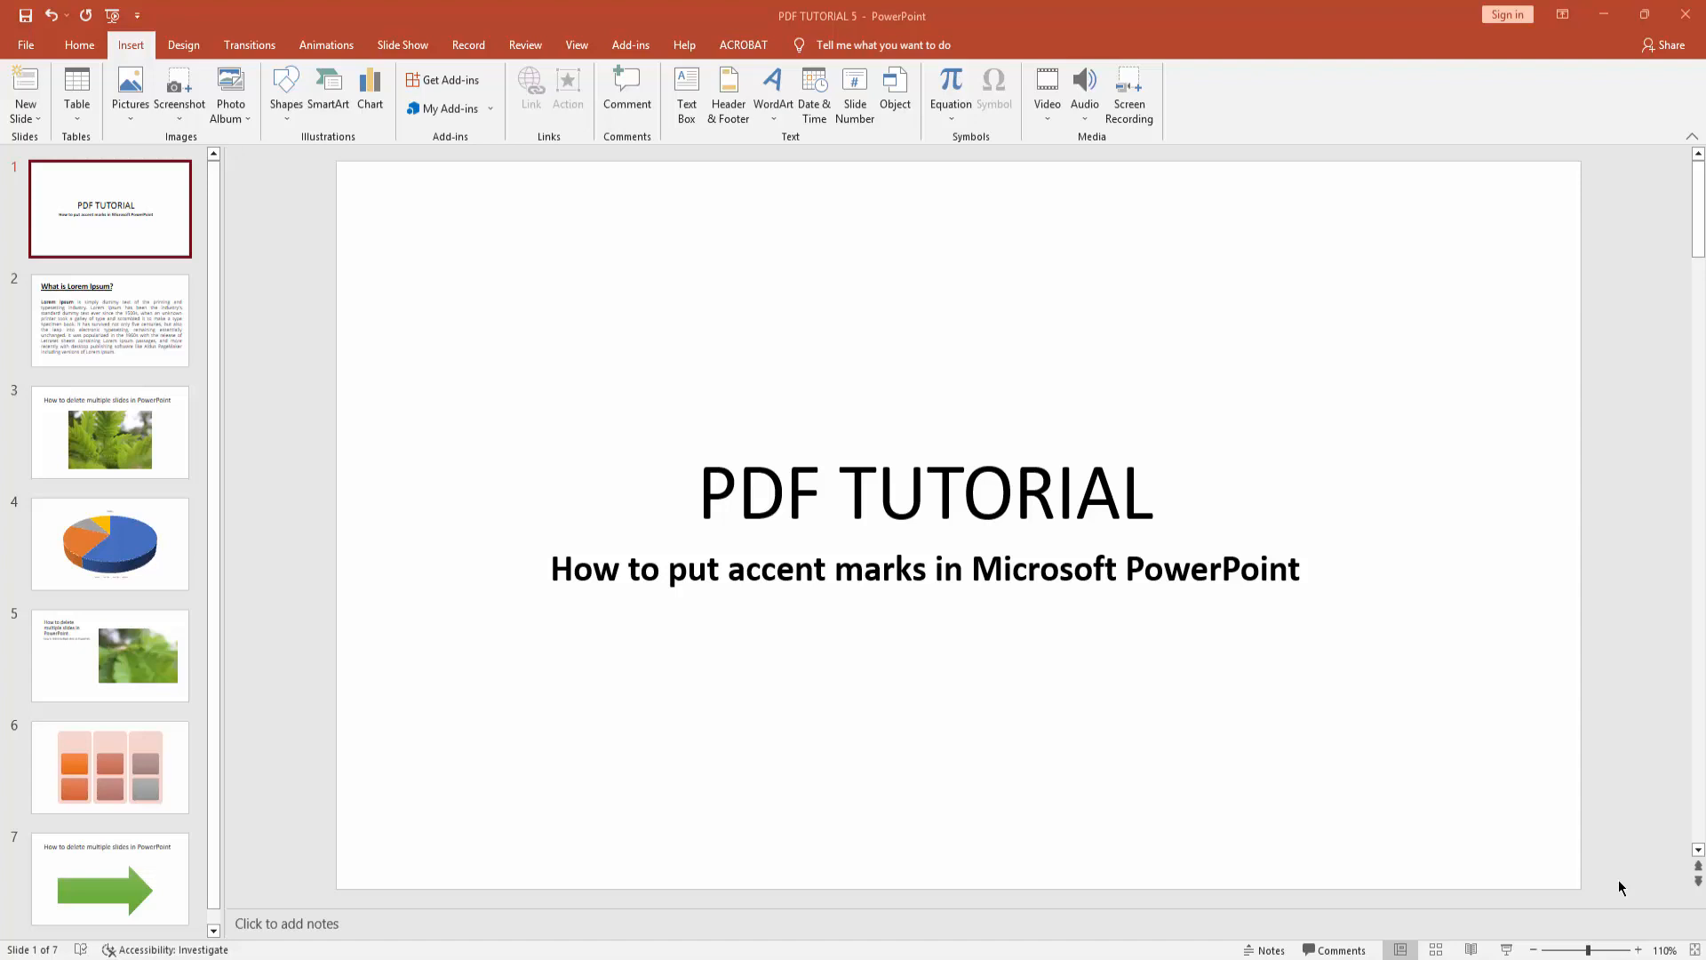
{"action": "mouse_move", "coordinate": [11, 11]}
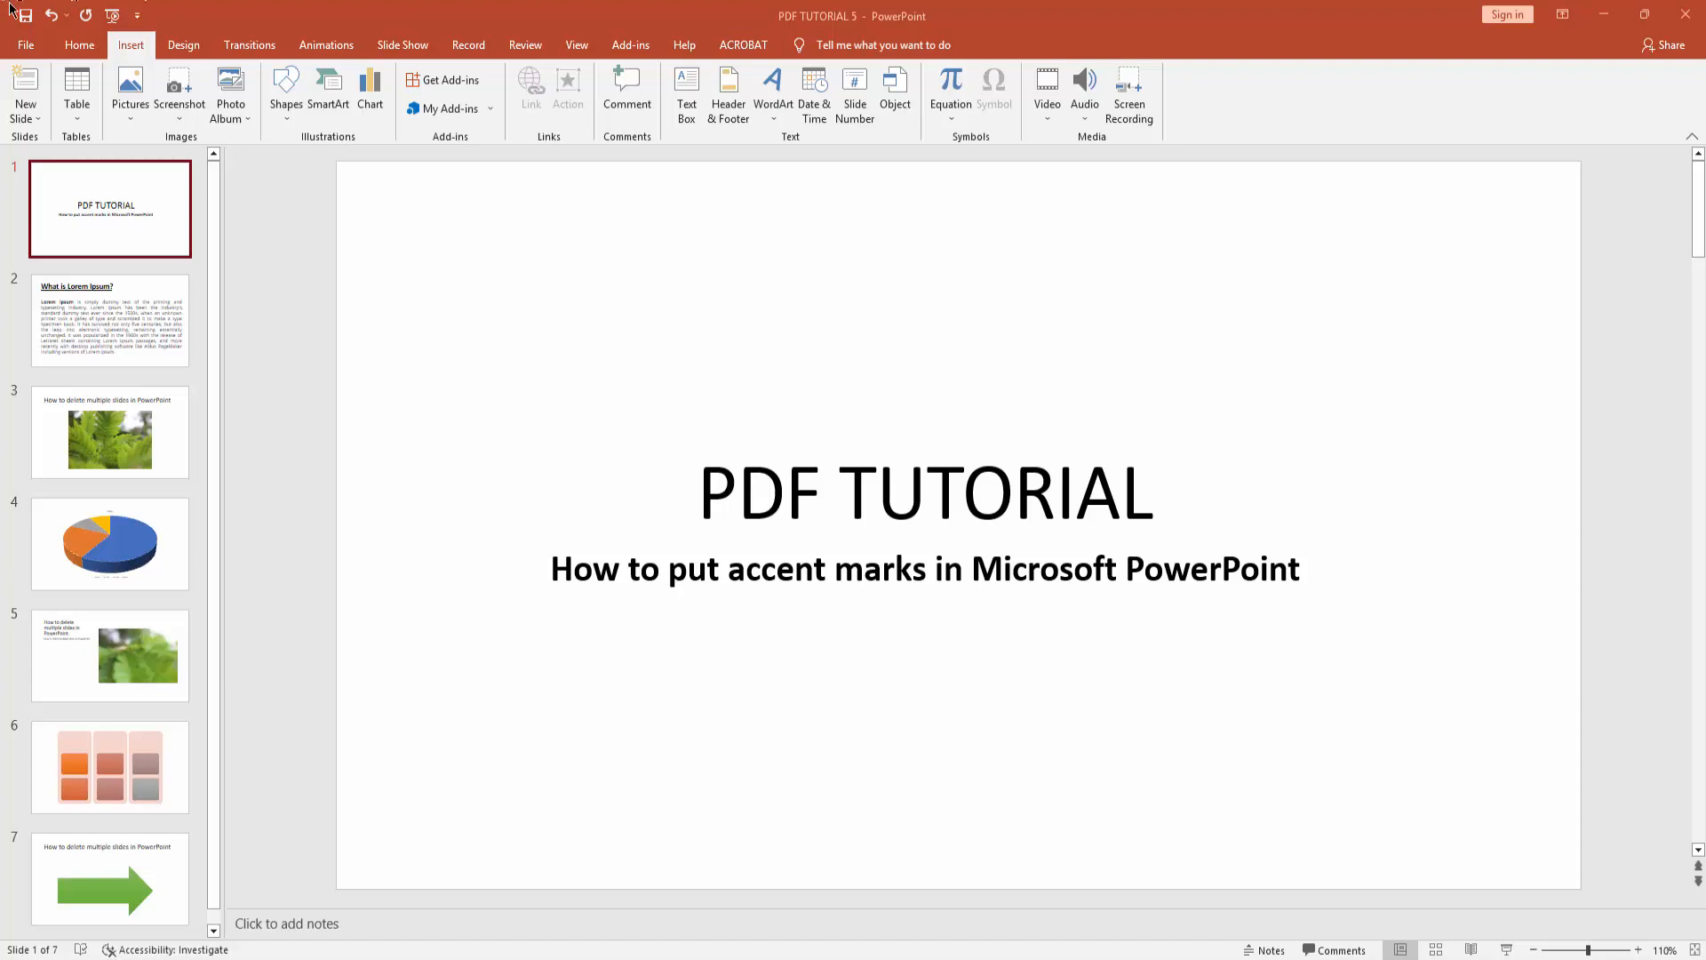
Add a Blank-layout slide after the title slide and draw an empty text box on it
{"action": "left_click", "coordinate": [78, 44]}
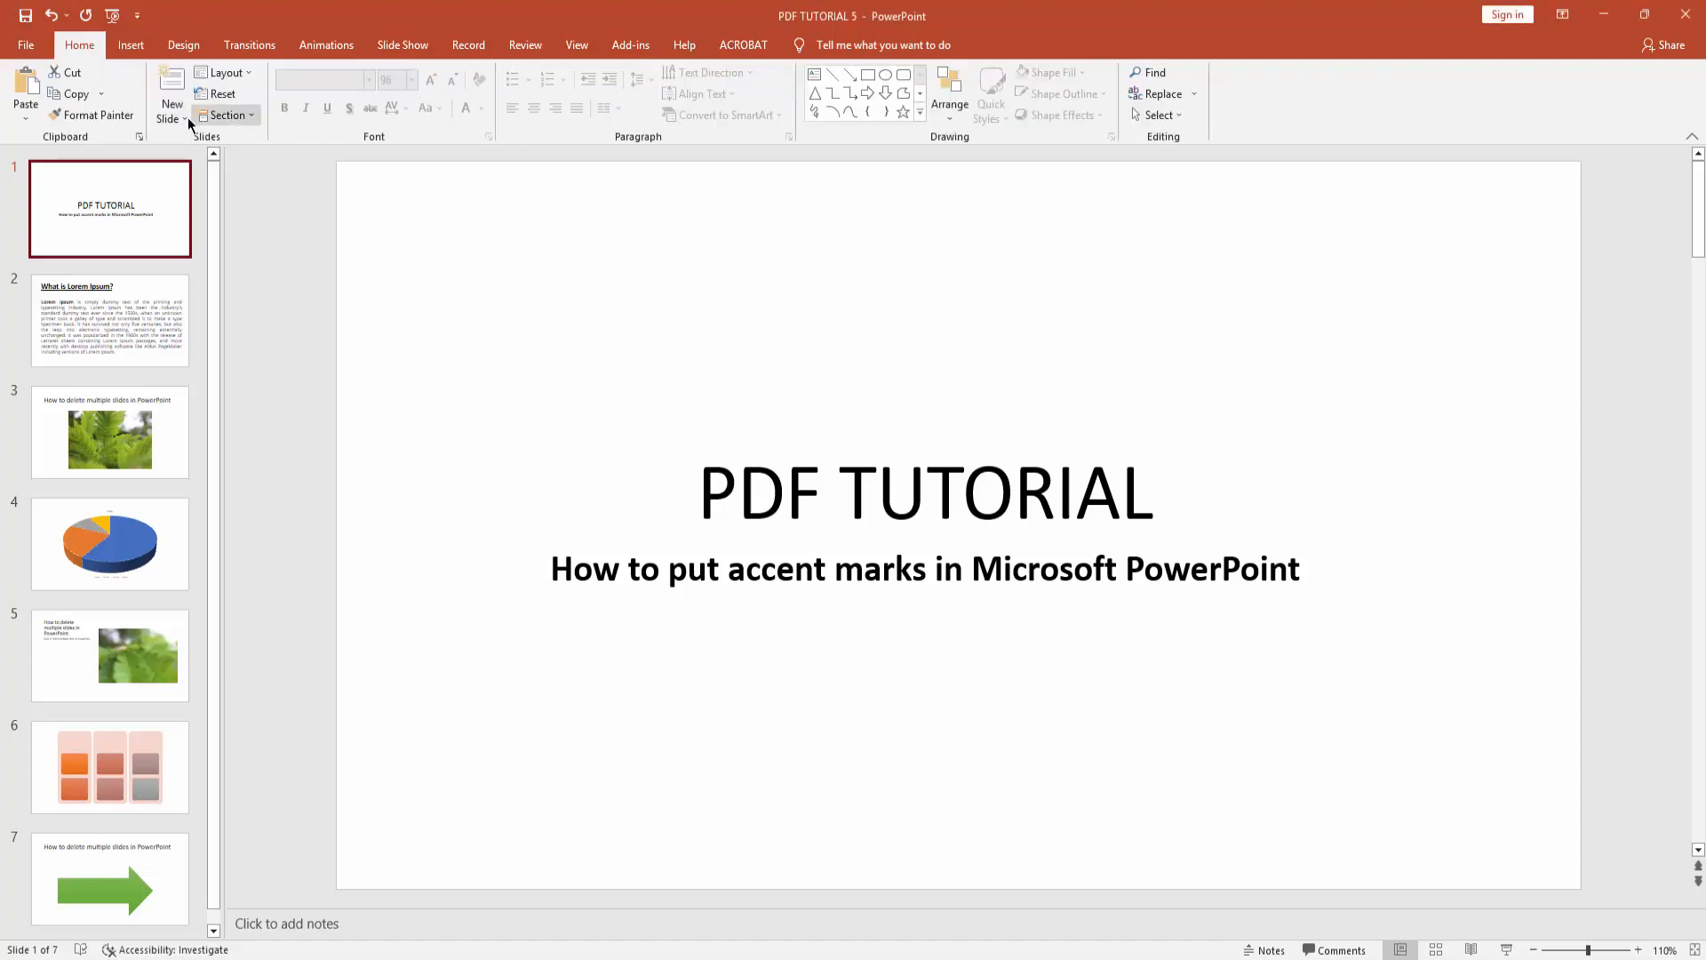
{"action": "left_click", "coordinate": [170, 117]}
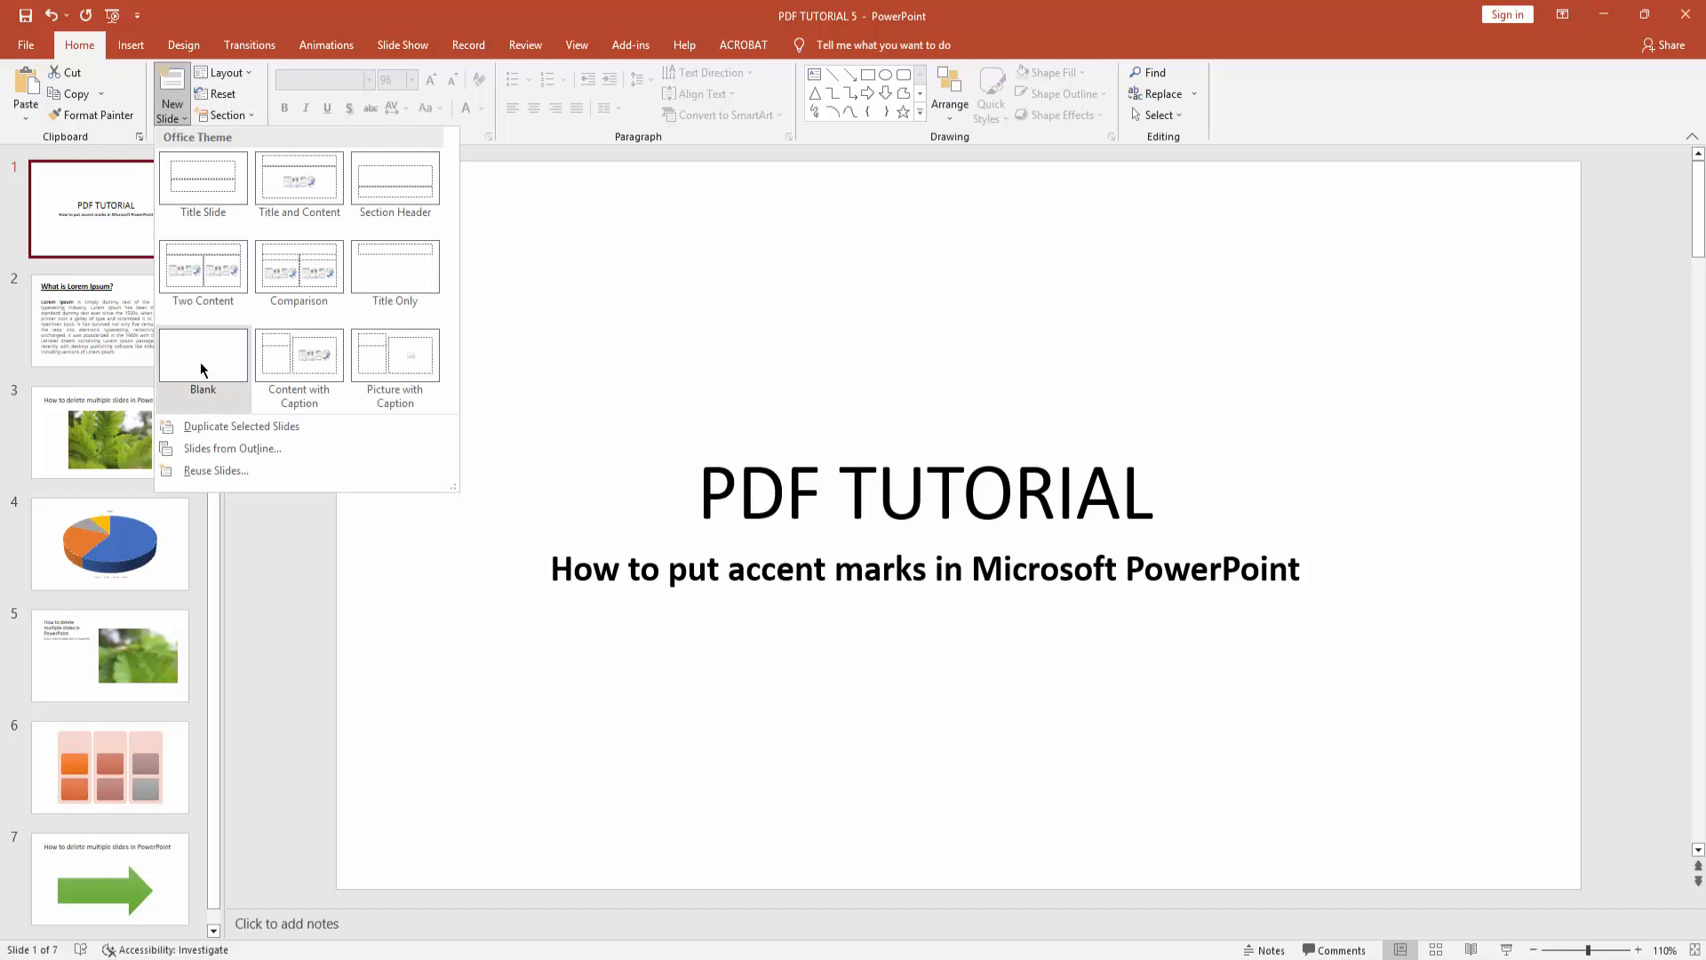
{"action": "left_click", "coordinate": [203, 356]}
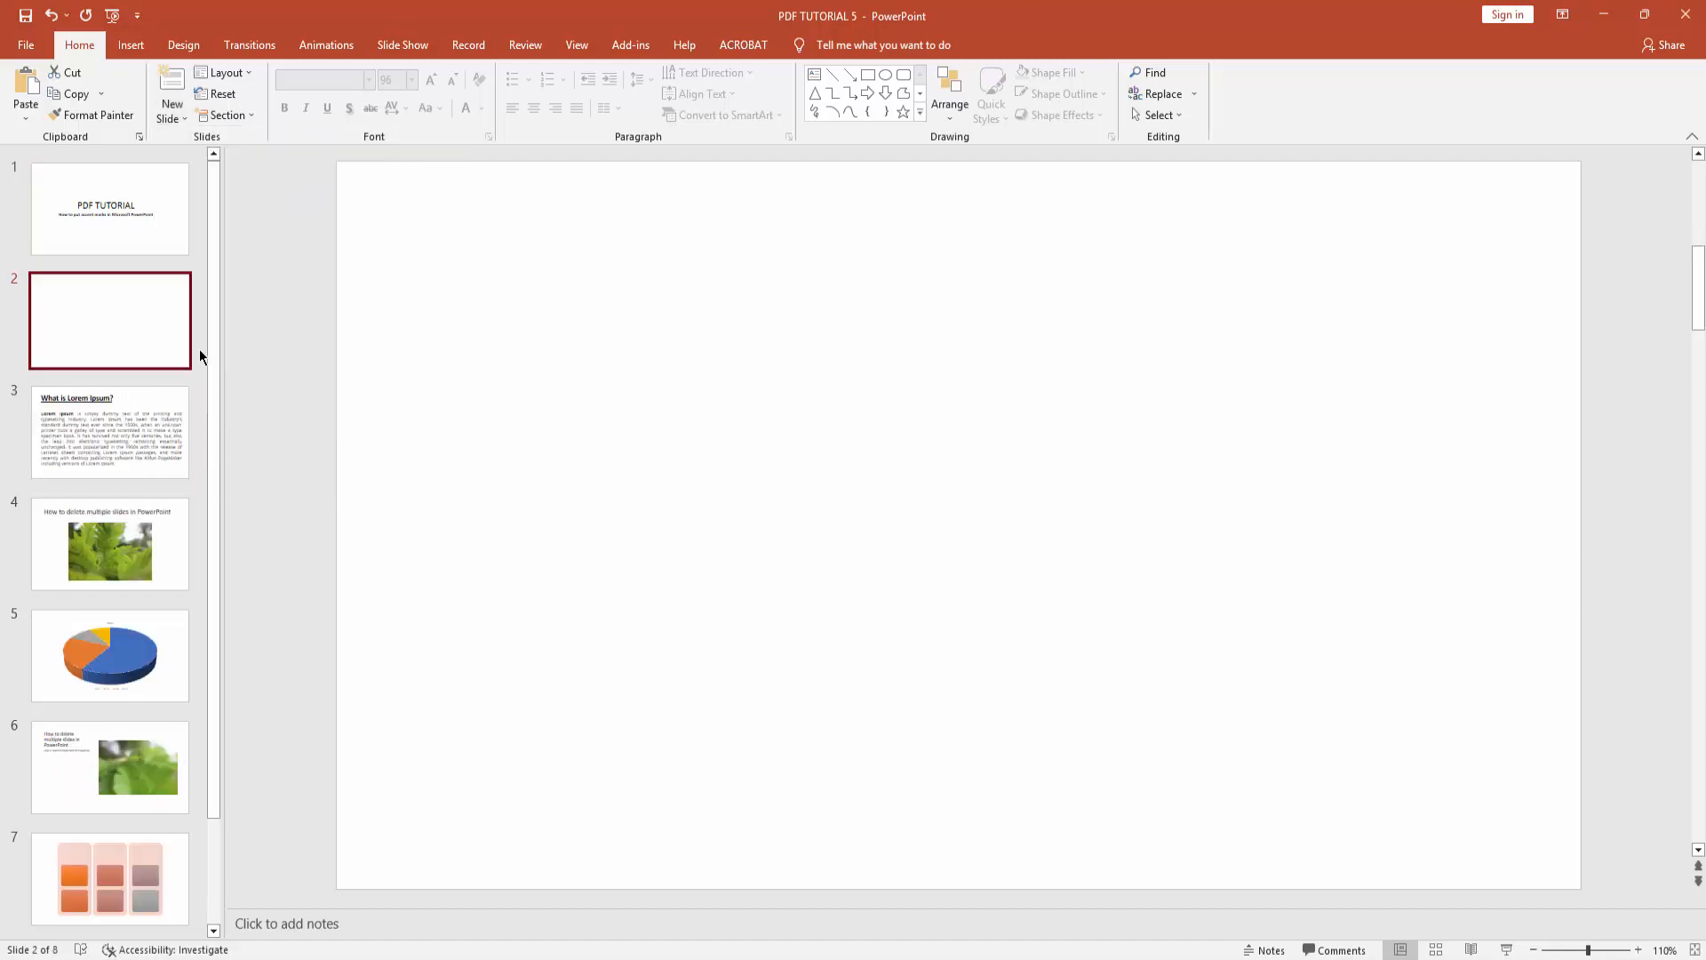
{"action": "left_click", "coordinate": [130, 44]}
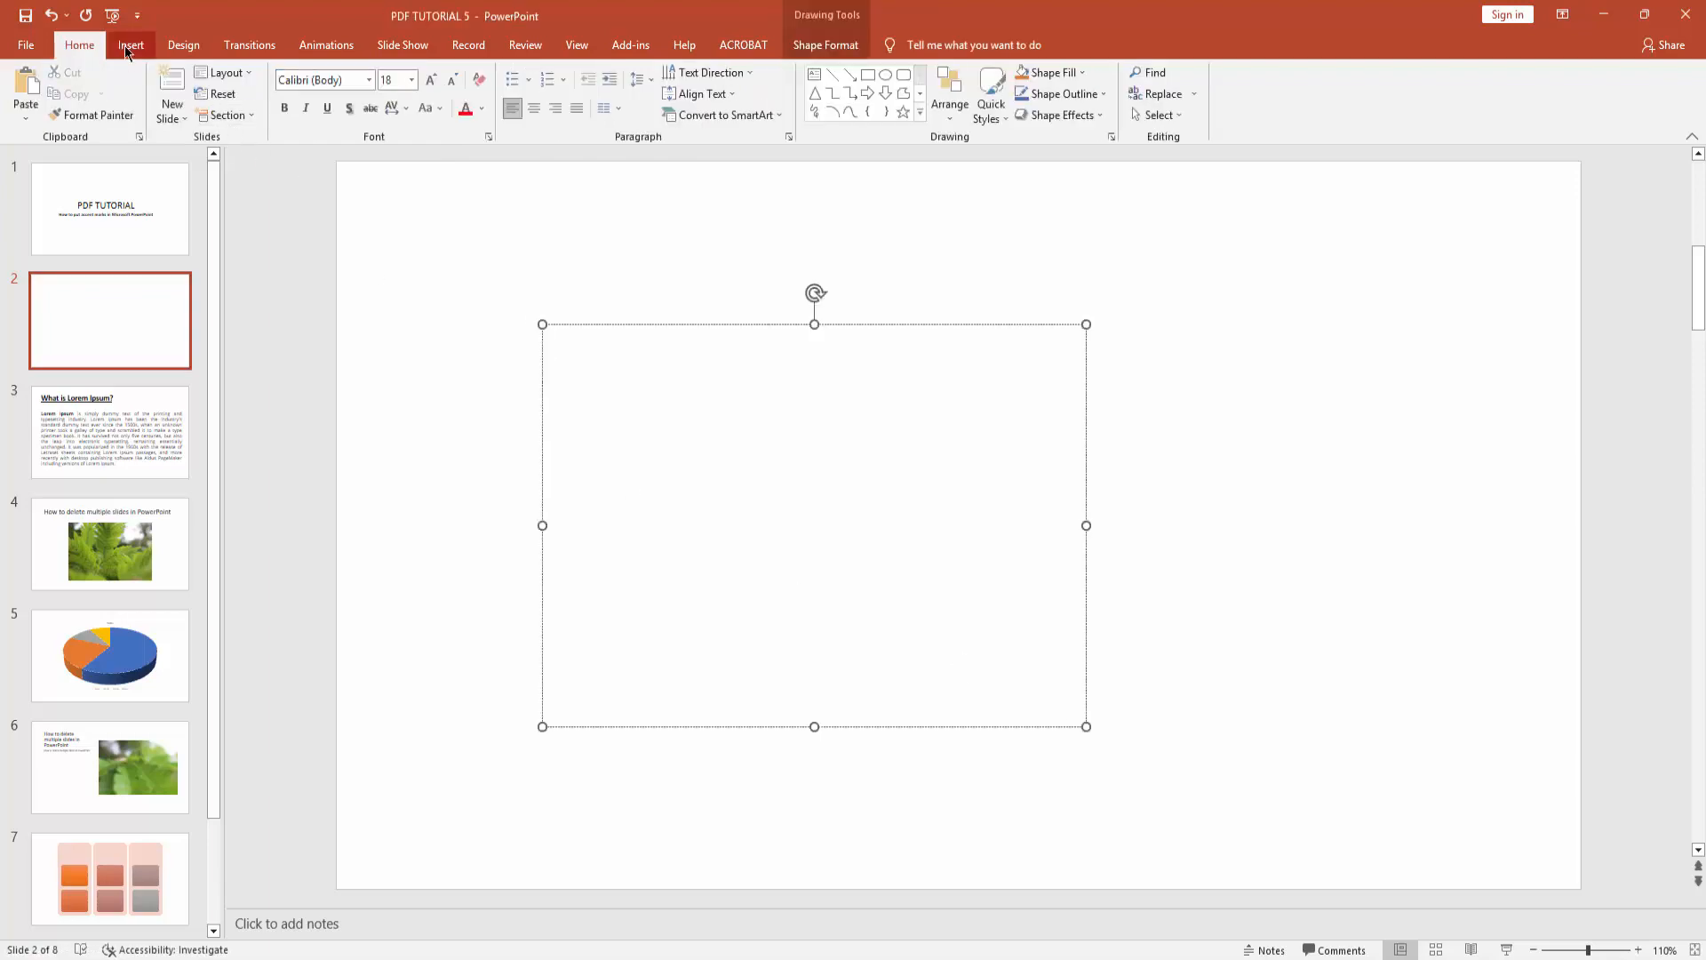
{"action": "left_click", "coordinate": [130, 44]}
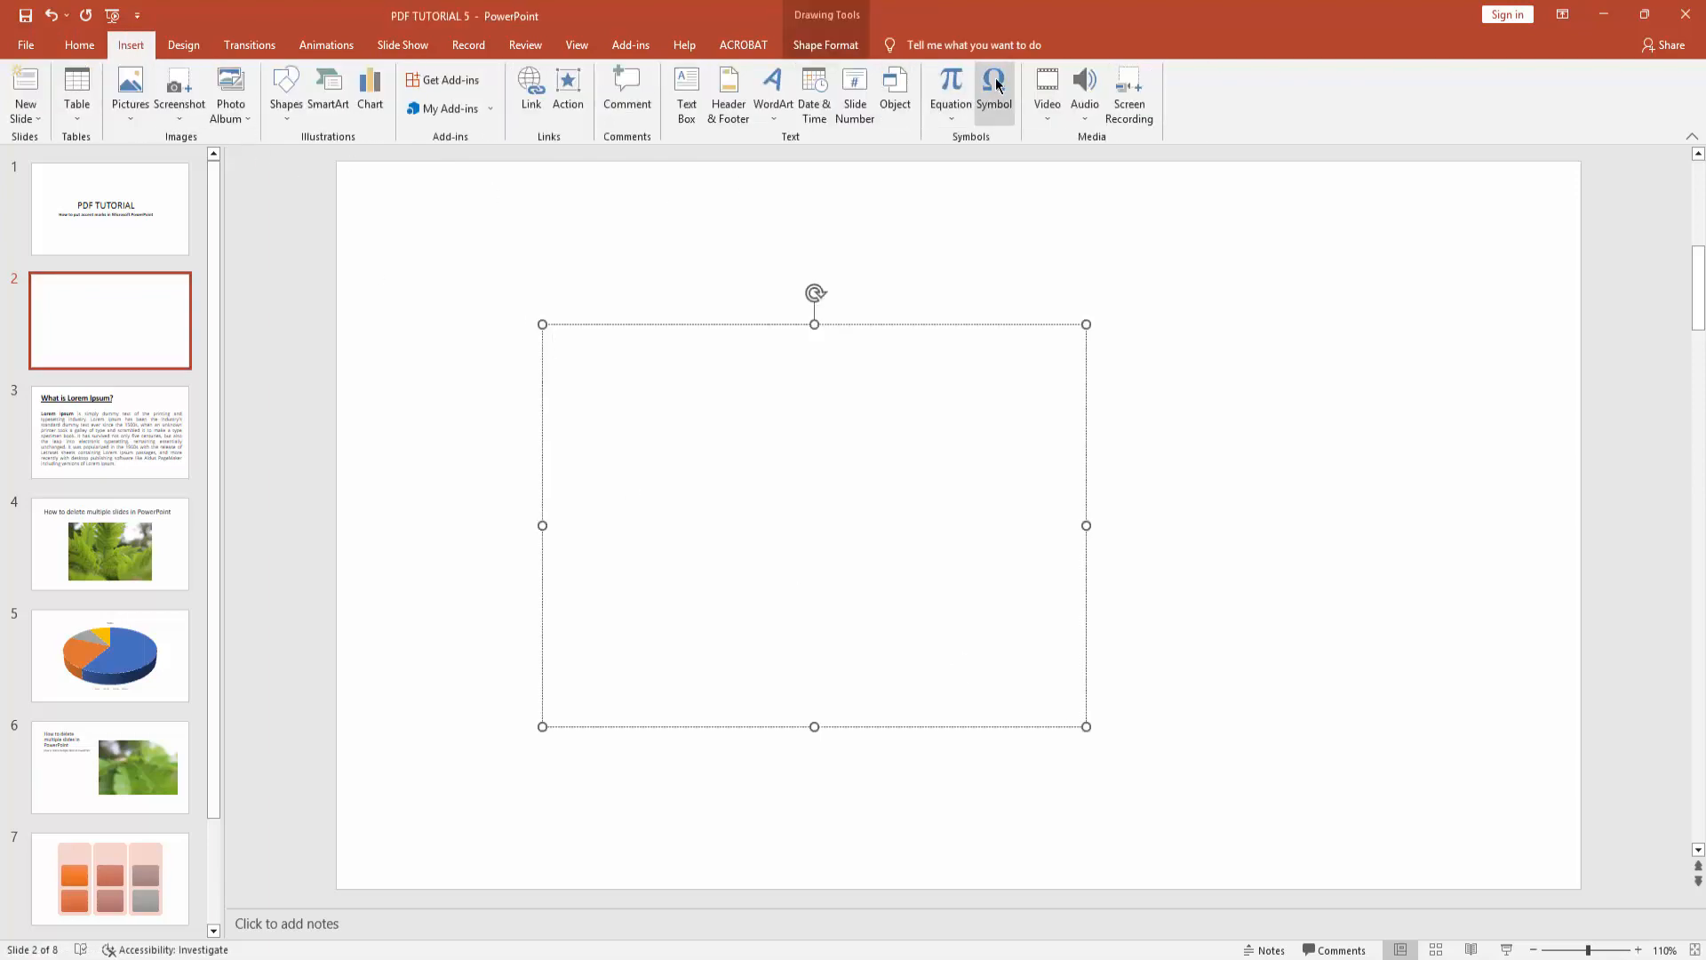
Bring up the Symbol dialog on the Latin-1 Supplement subset
{"action": "left_click", "coordinate": [992, 93]}
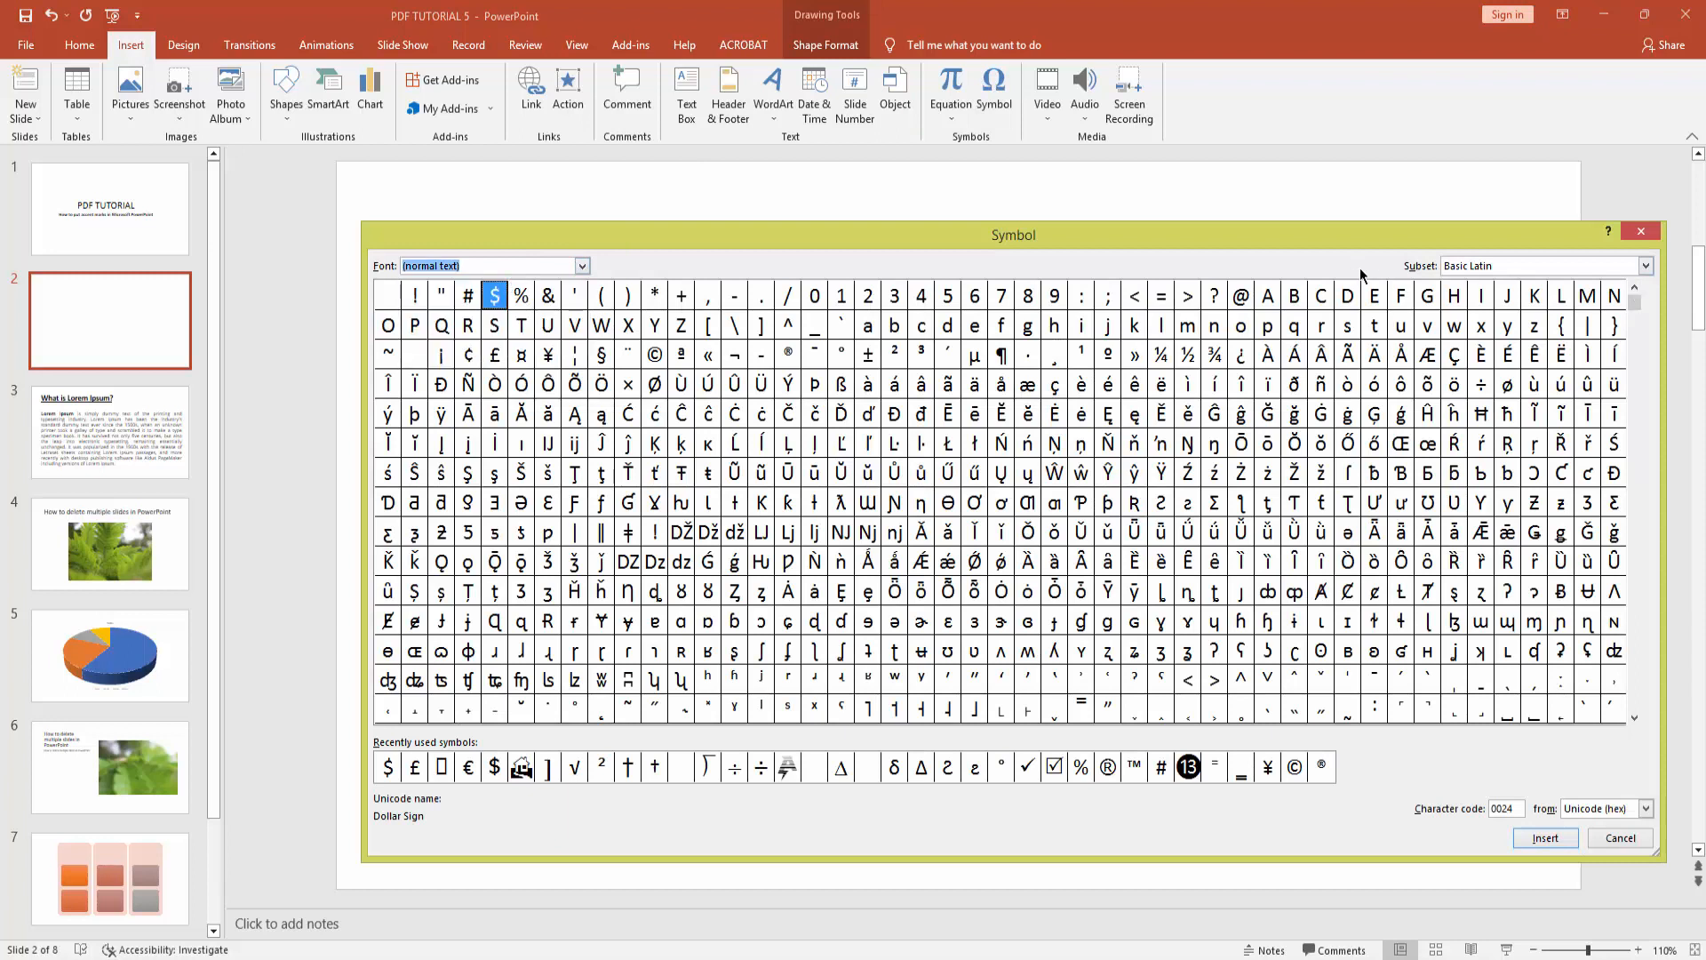
{"action": "left_click", "coordinate": [1644, 265]}
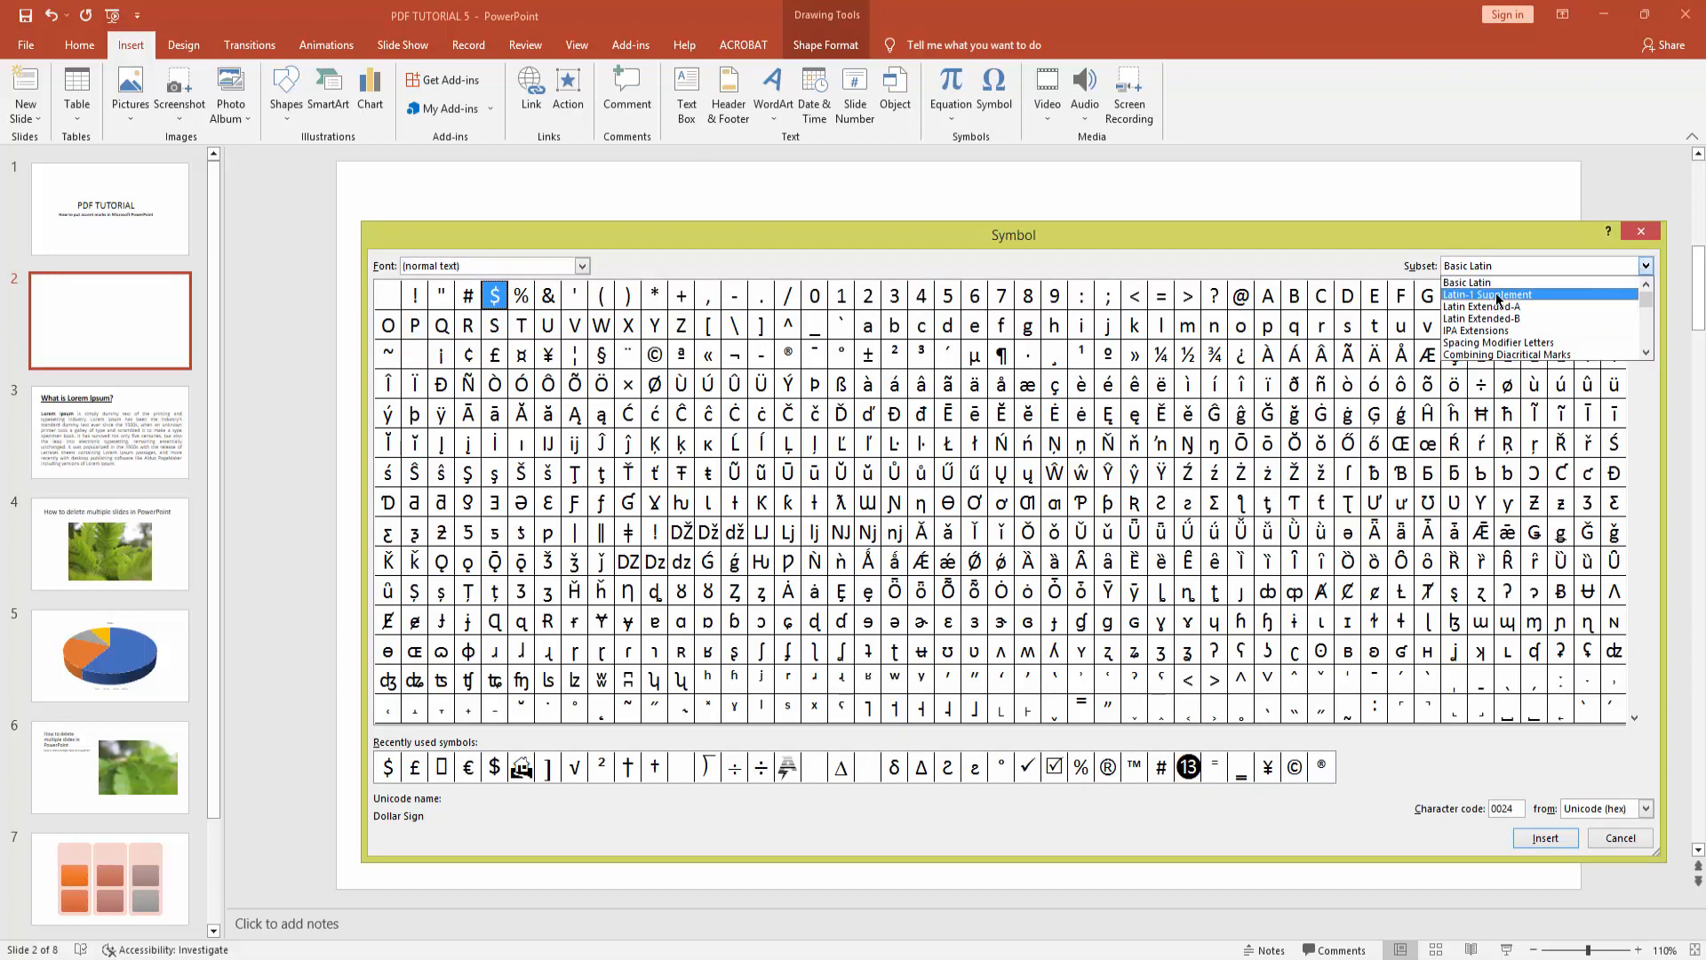
{"action": "left_click", "coordinate": [1537, 265]}
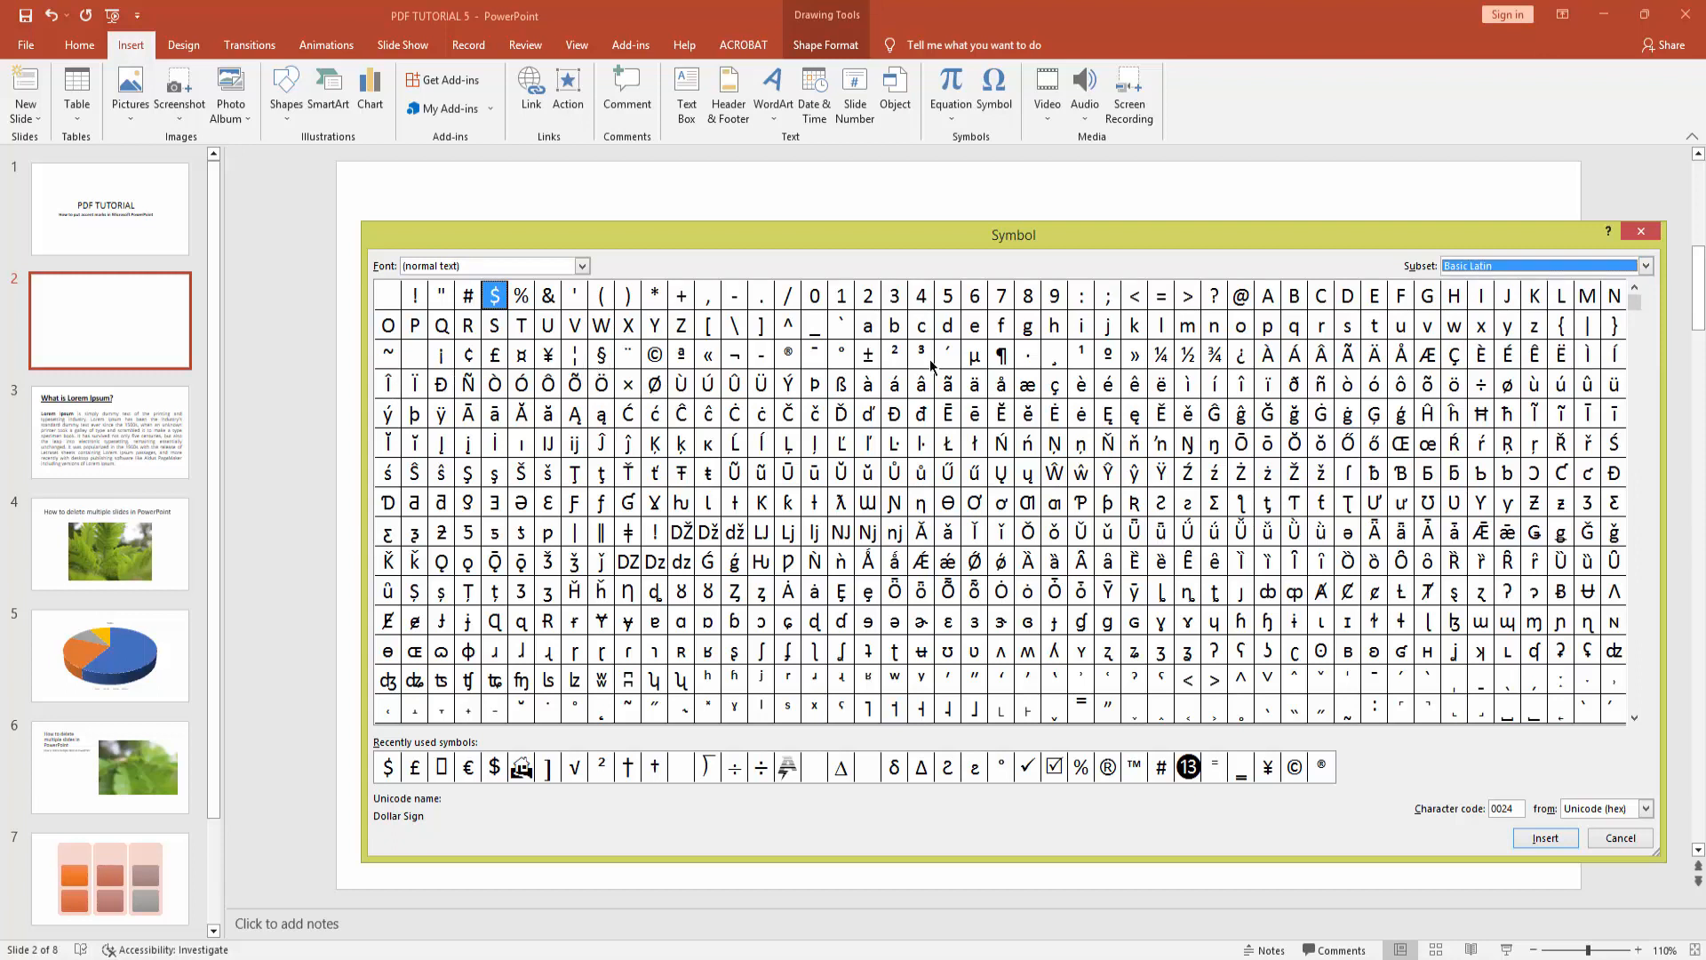
Browse the accented letters á, é, ò and settle on the small a with acute accent (á)
{"action": "left_click", "coordinate": [894, 384]}
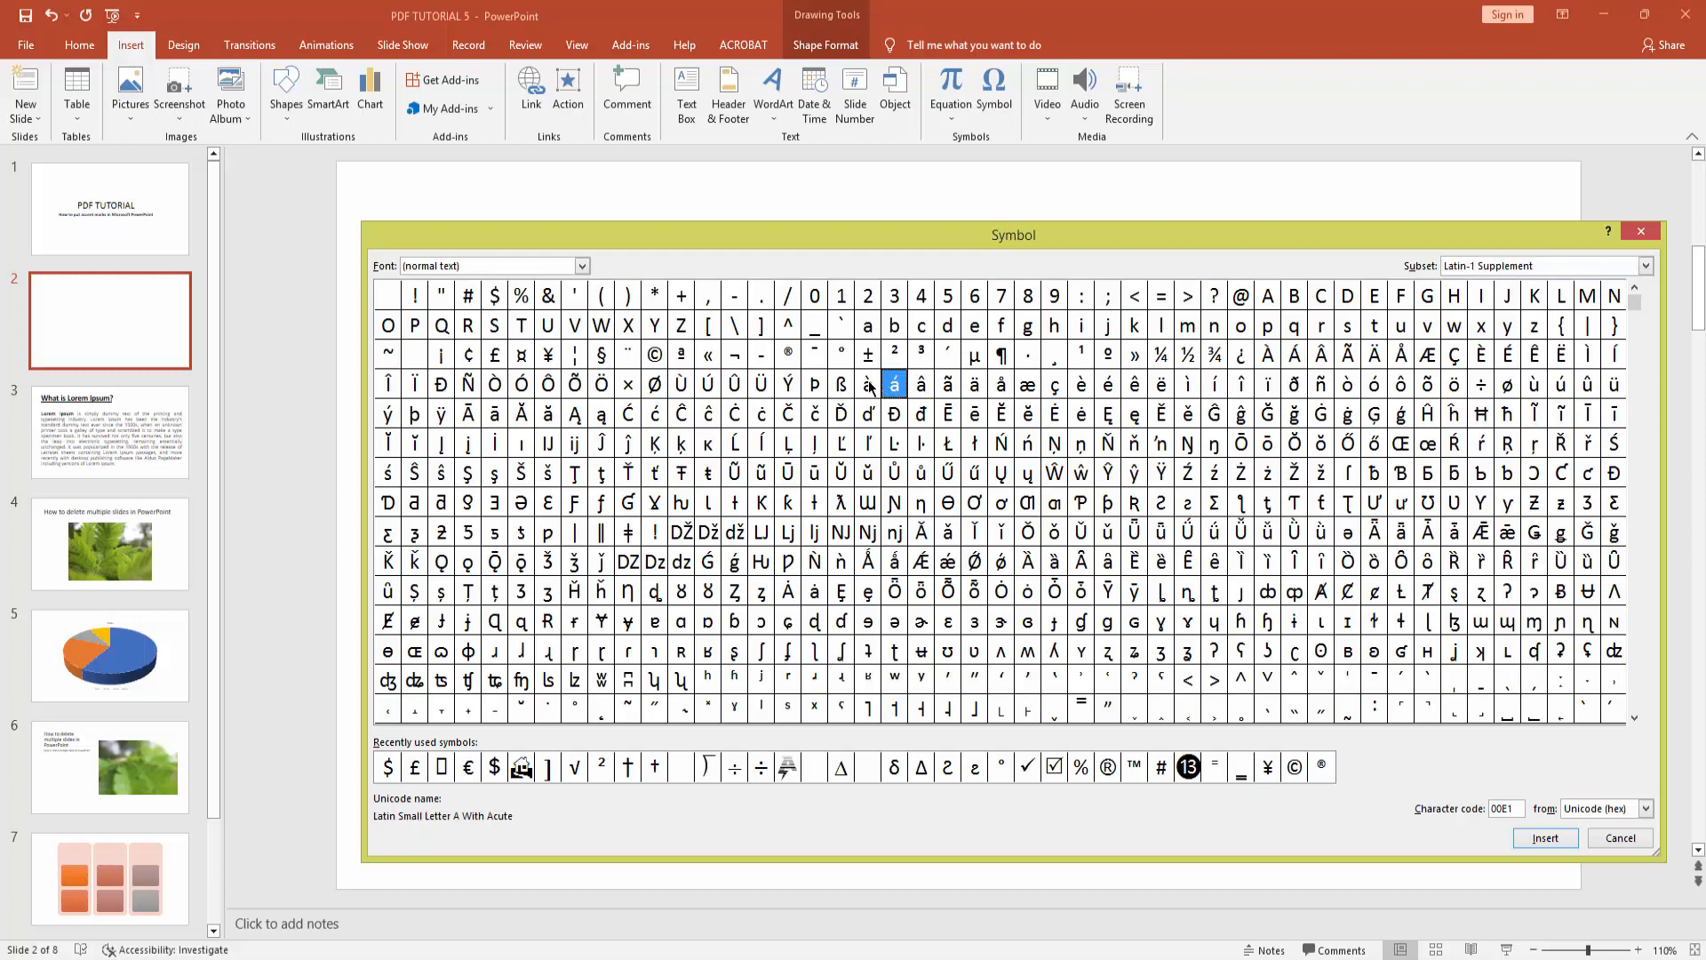
{"action": "left_click", "coordinate": [1109, 384]}
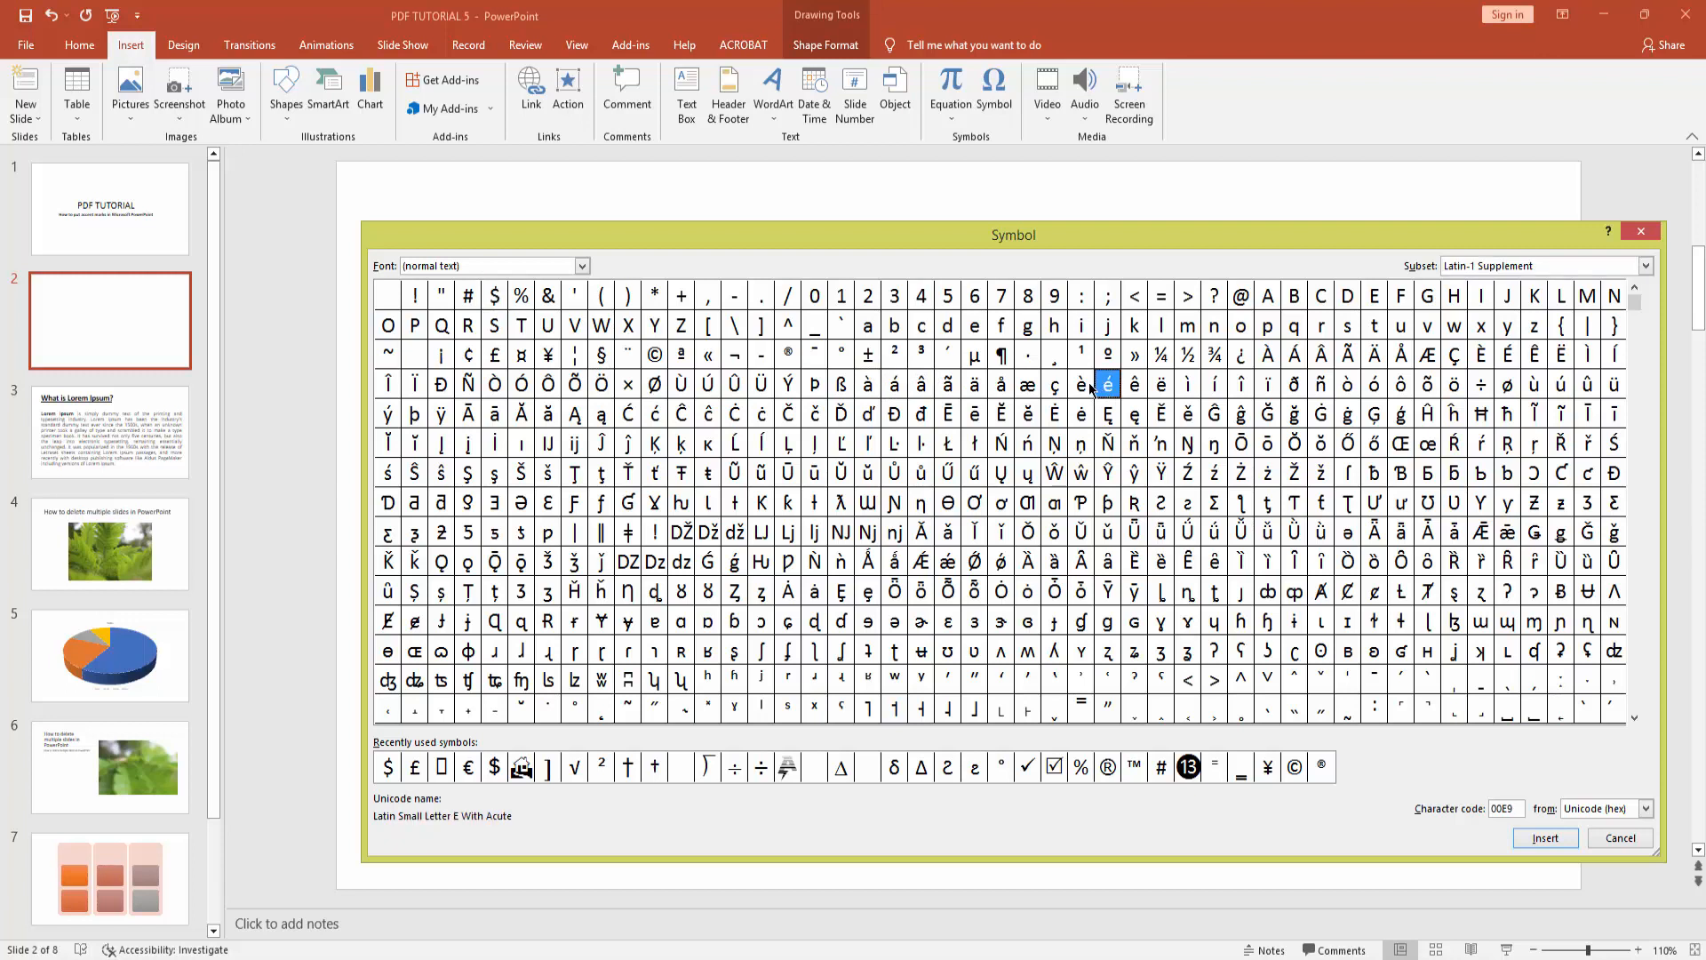
{"action": "left_click", "coordinate": [1347, 386]}
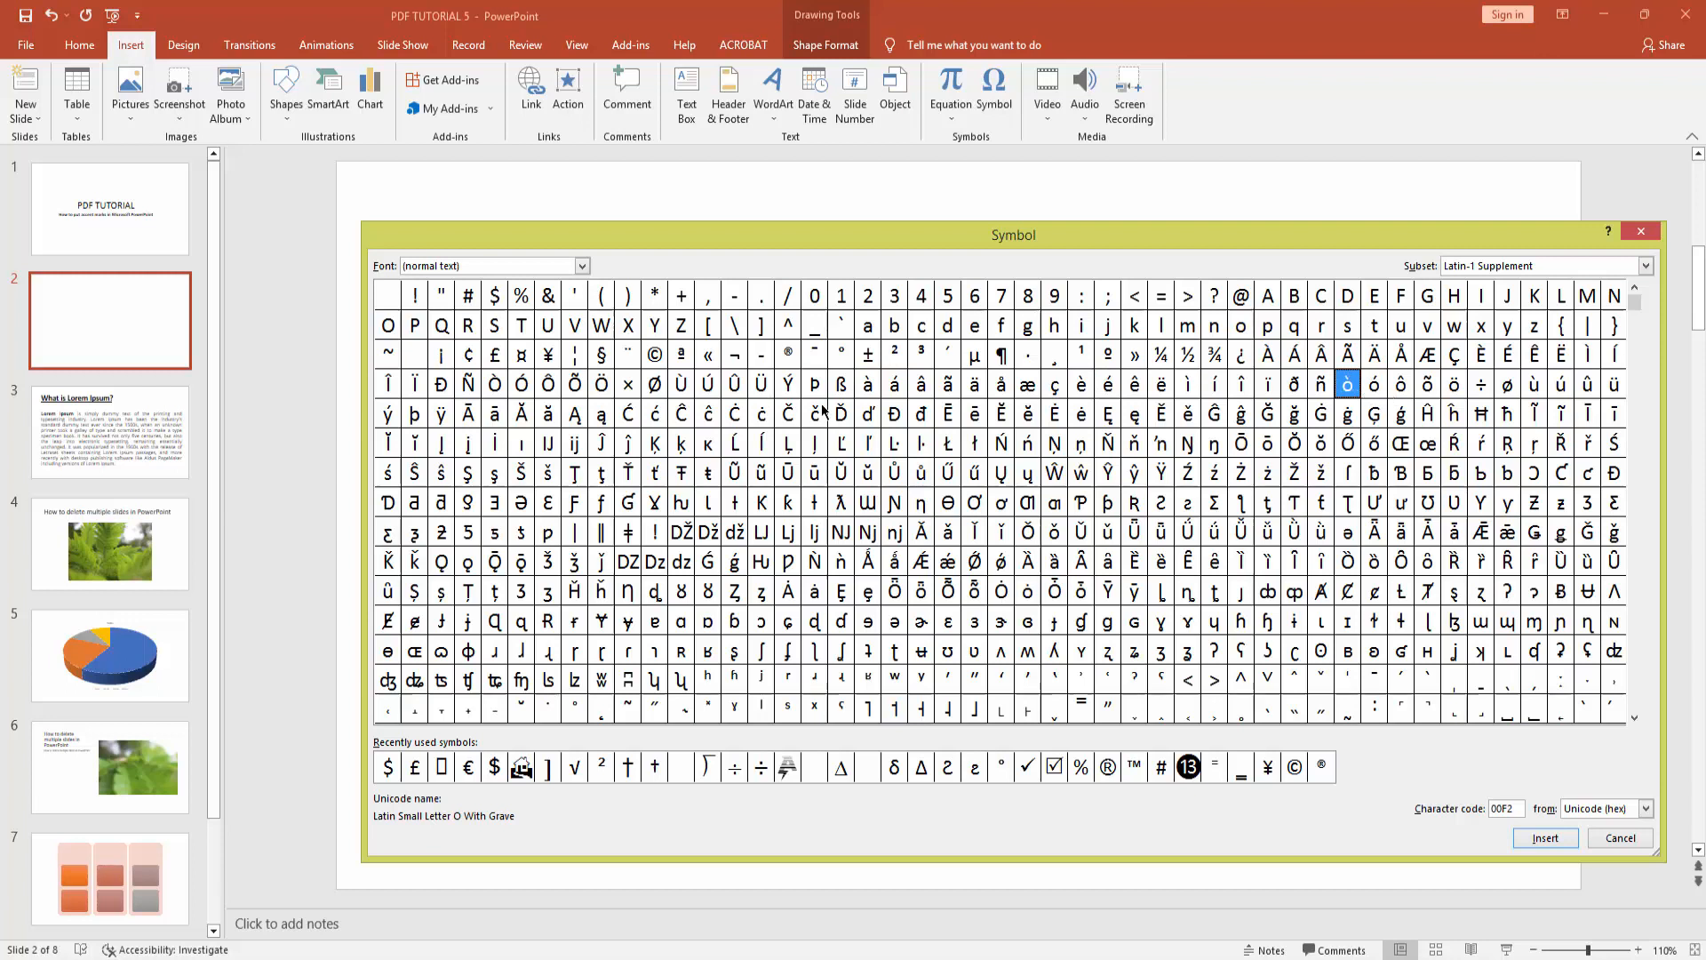
{"action": "left_click", "coordinate": [894, 384]}
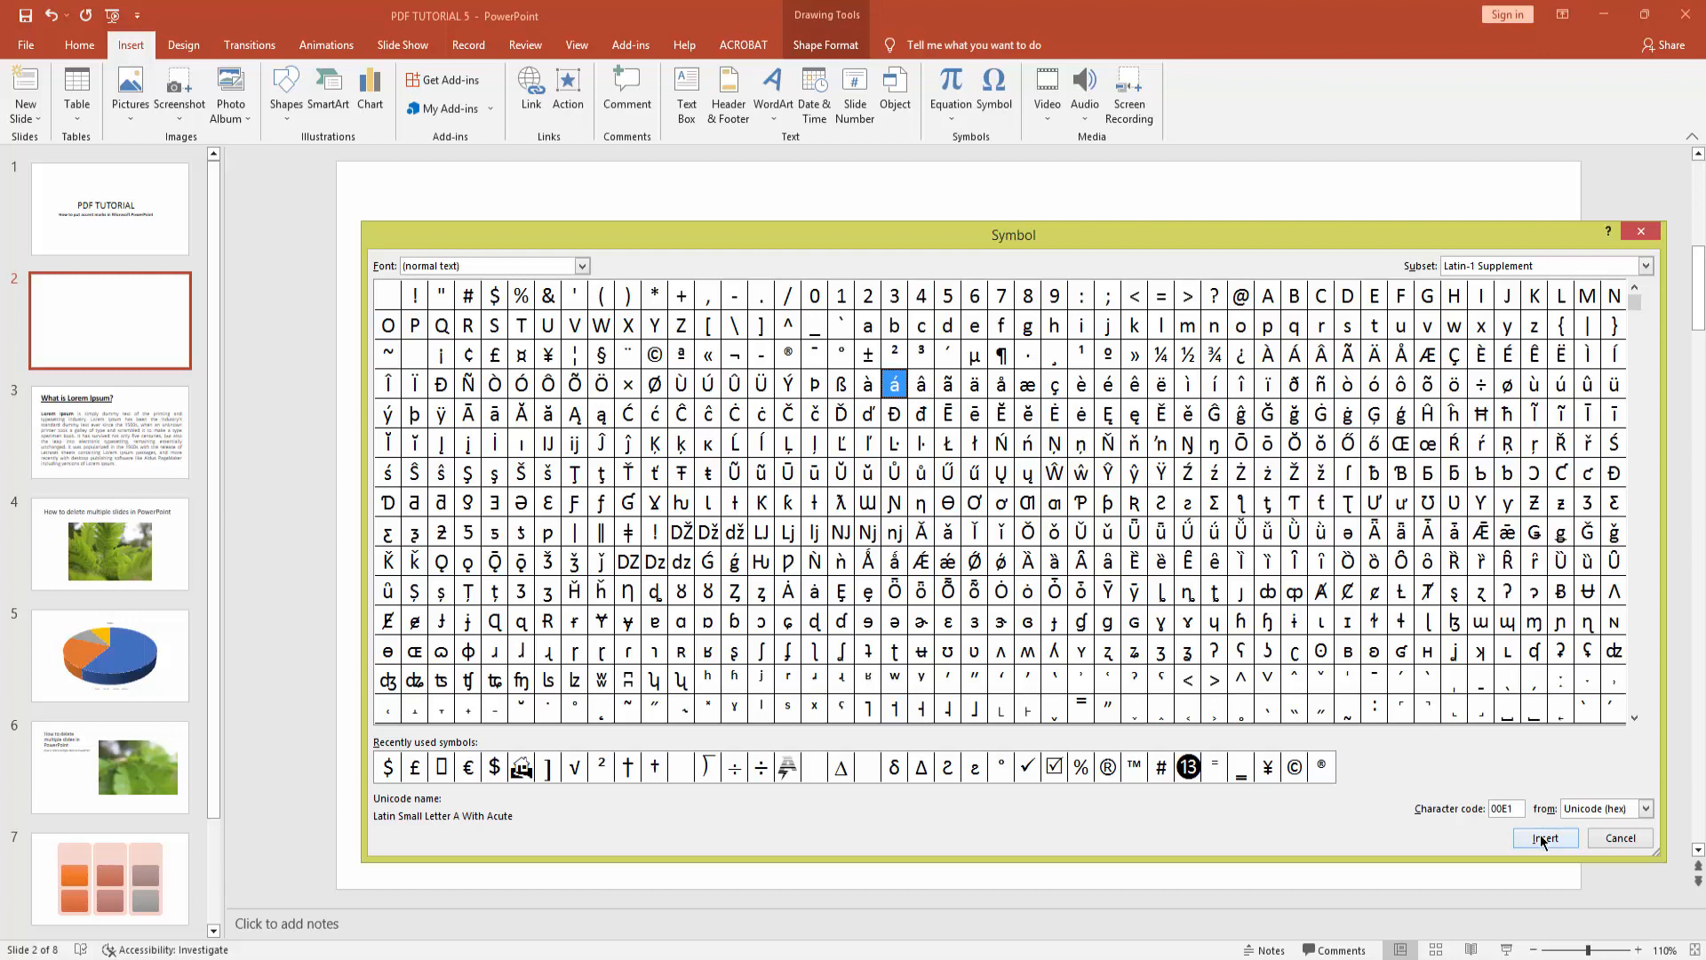
Insert á into the text box and make it font size 96 in blue
{"action": "left_click", "coordinate": [1545, 837]}
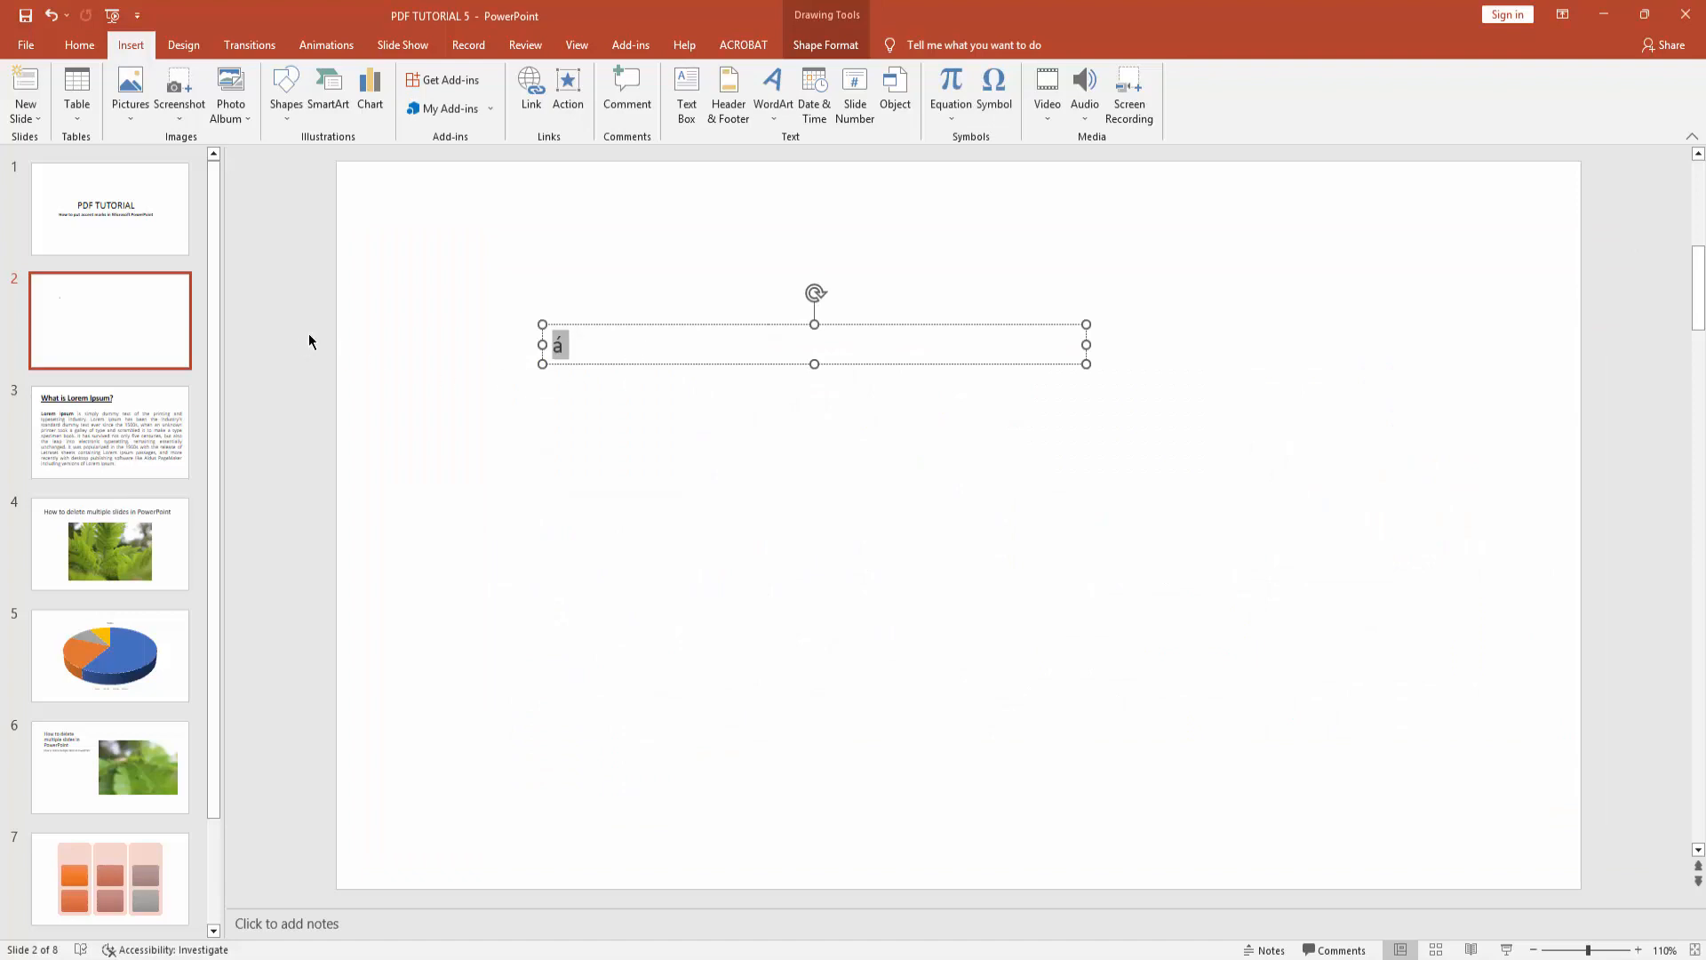
{"action": "left_click", "coordinate": [78, 44]}
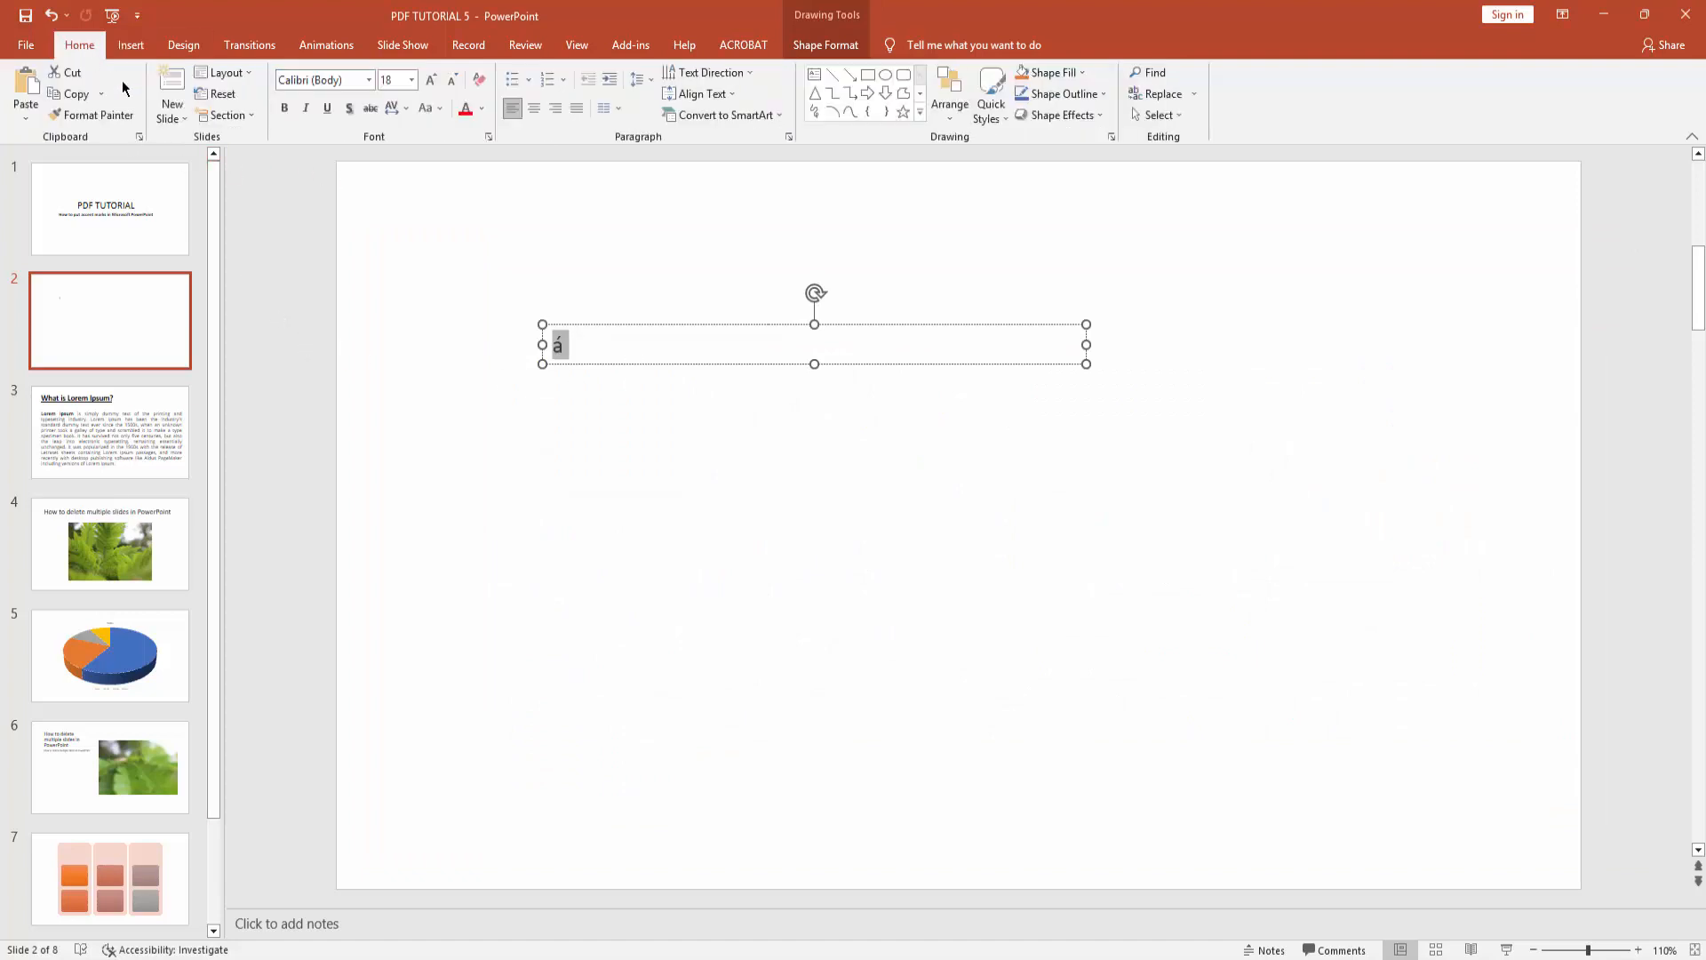
{"action": "left_click", "coordinate": [411, 80]}
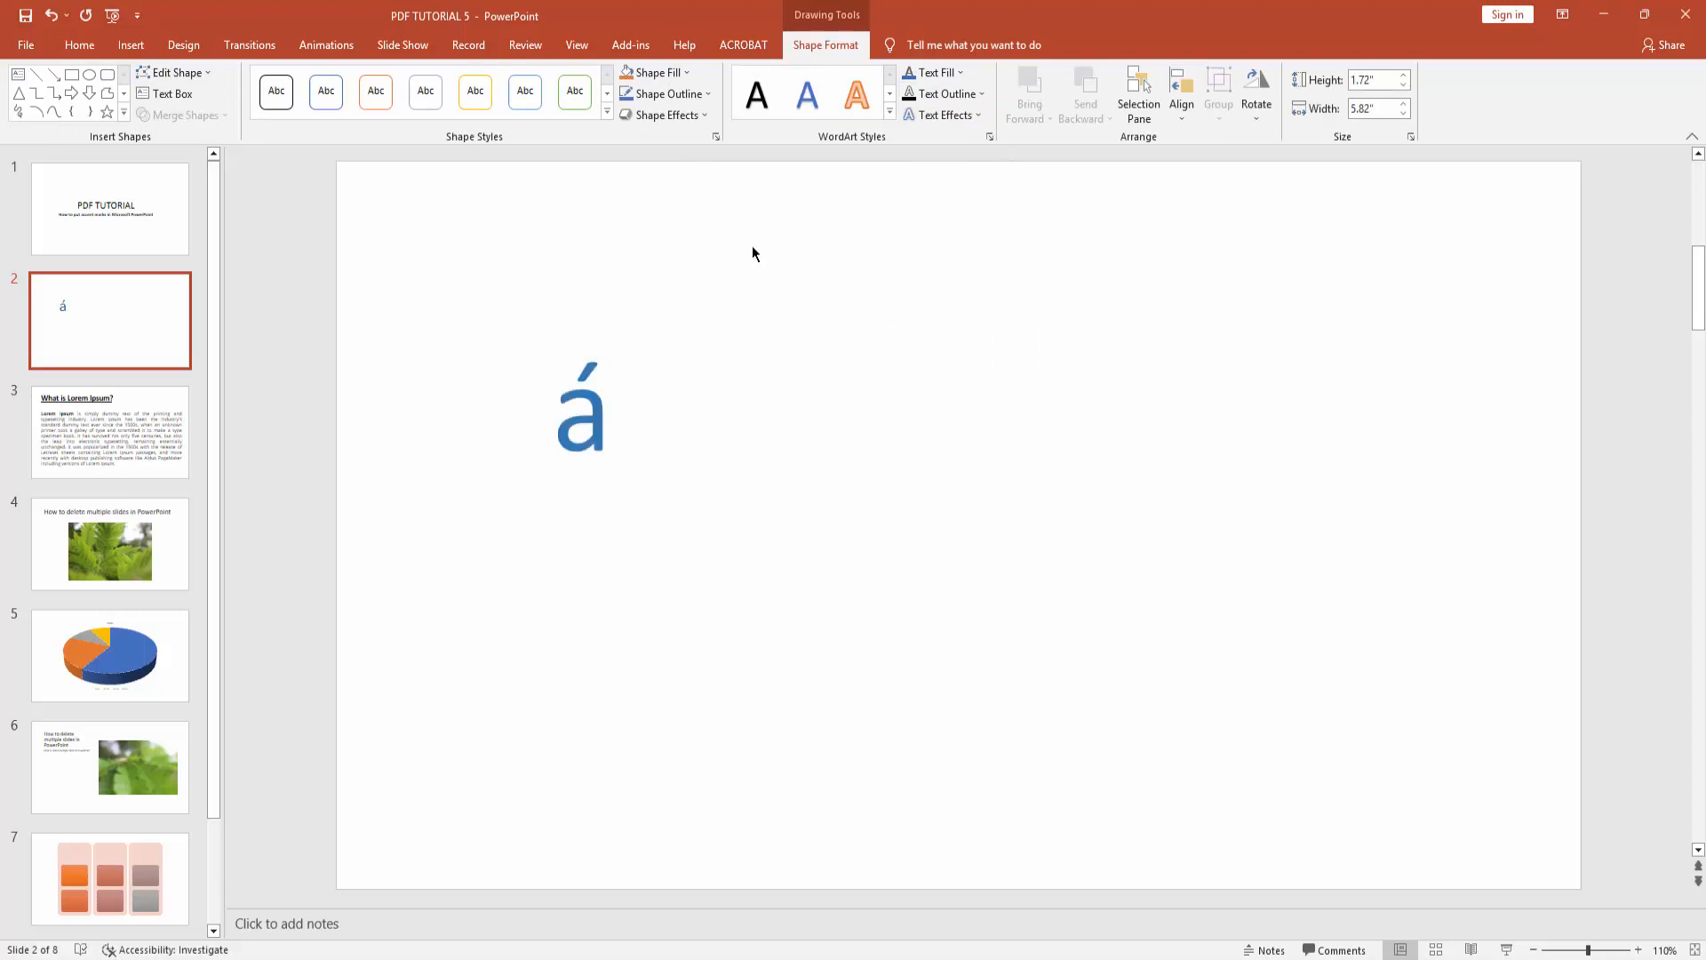
{"action": "left_click", "coordinate": [110, 208]}
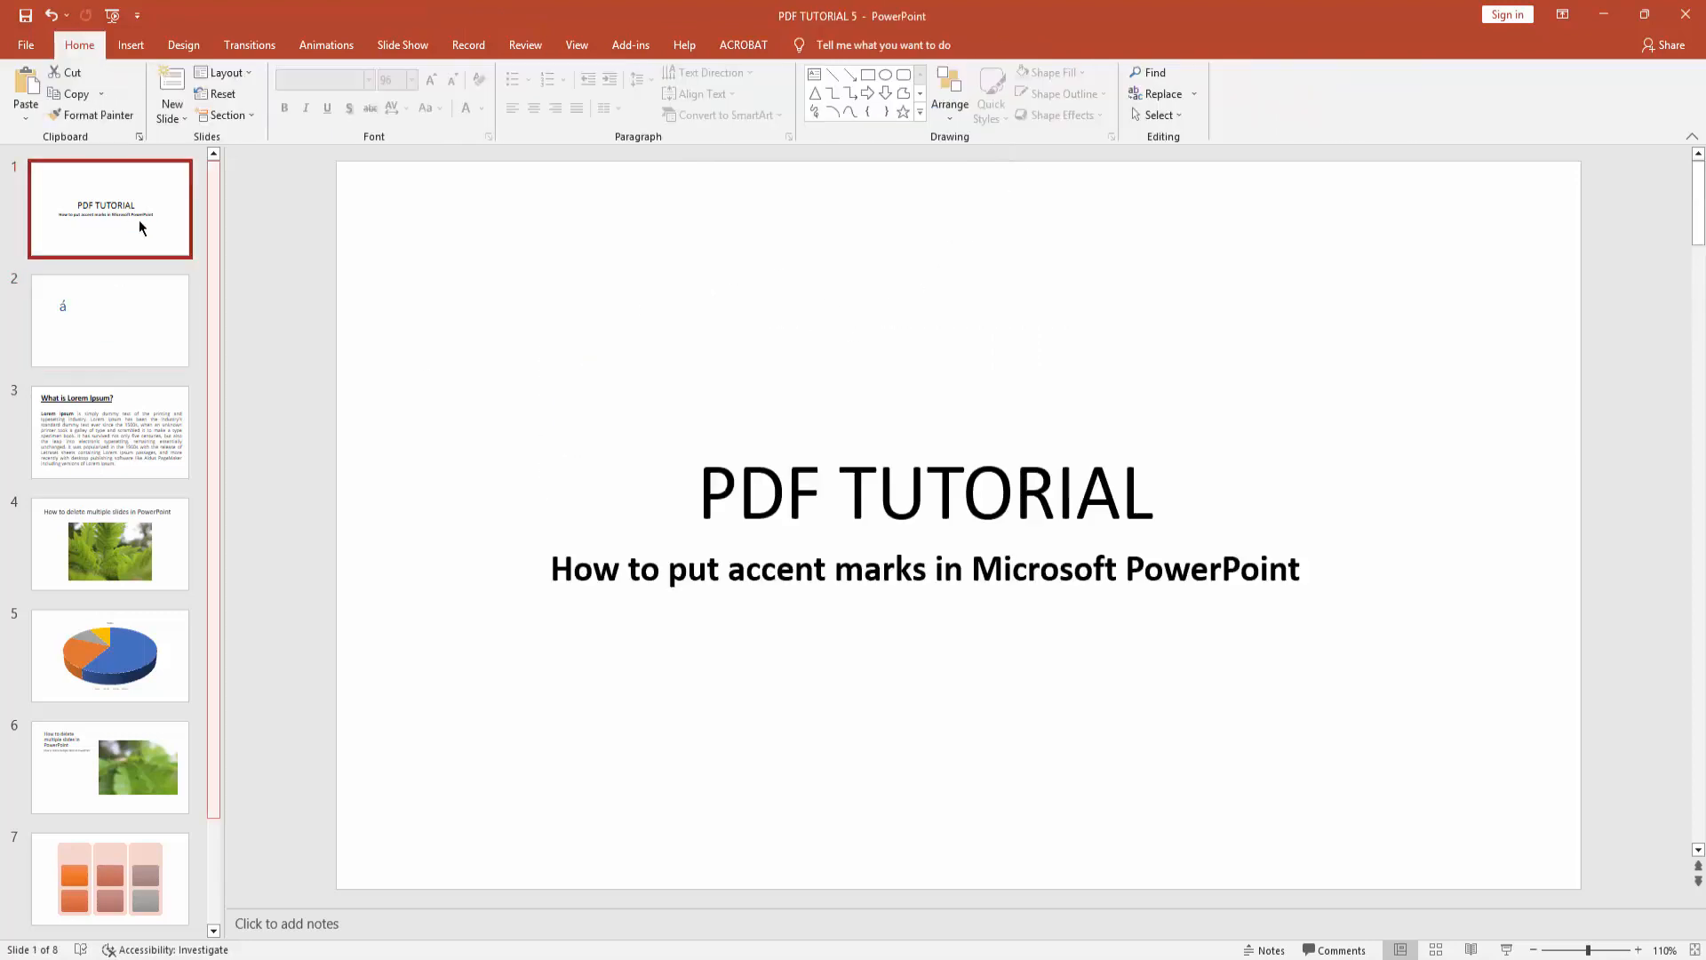
{"action": "left_click", "coordinate": [109, 319]}
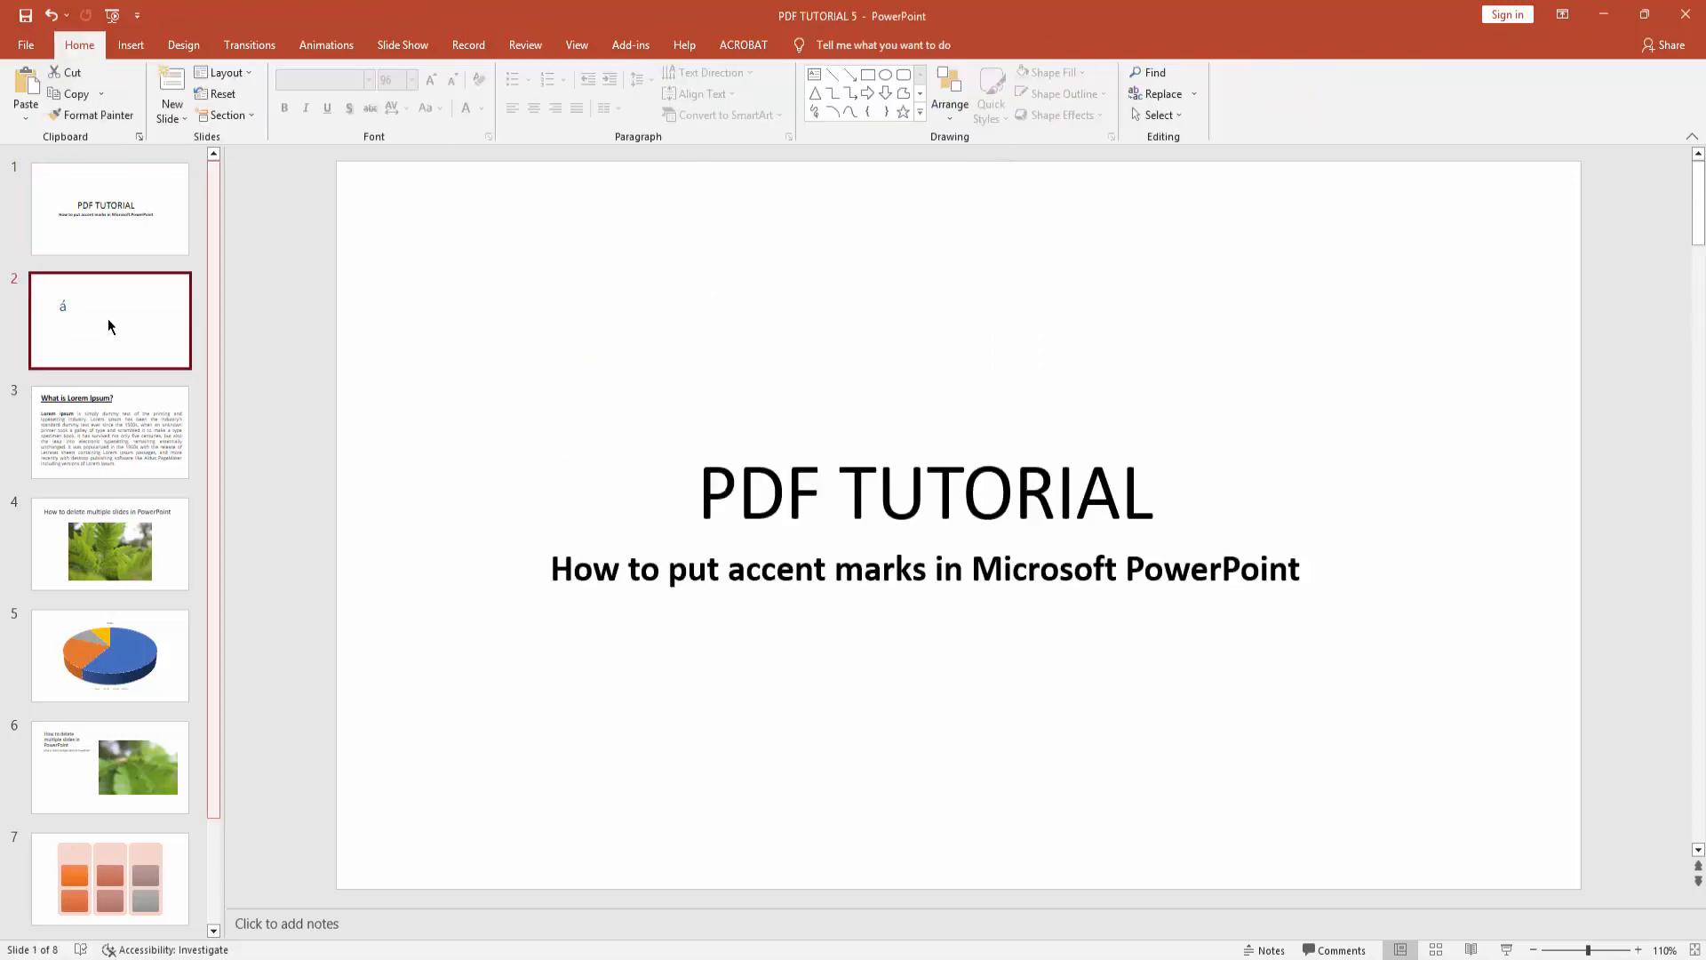
{"action": "left_click", "coordinate": [109, 318]}
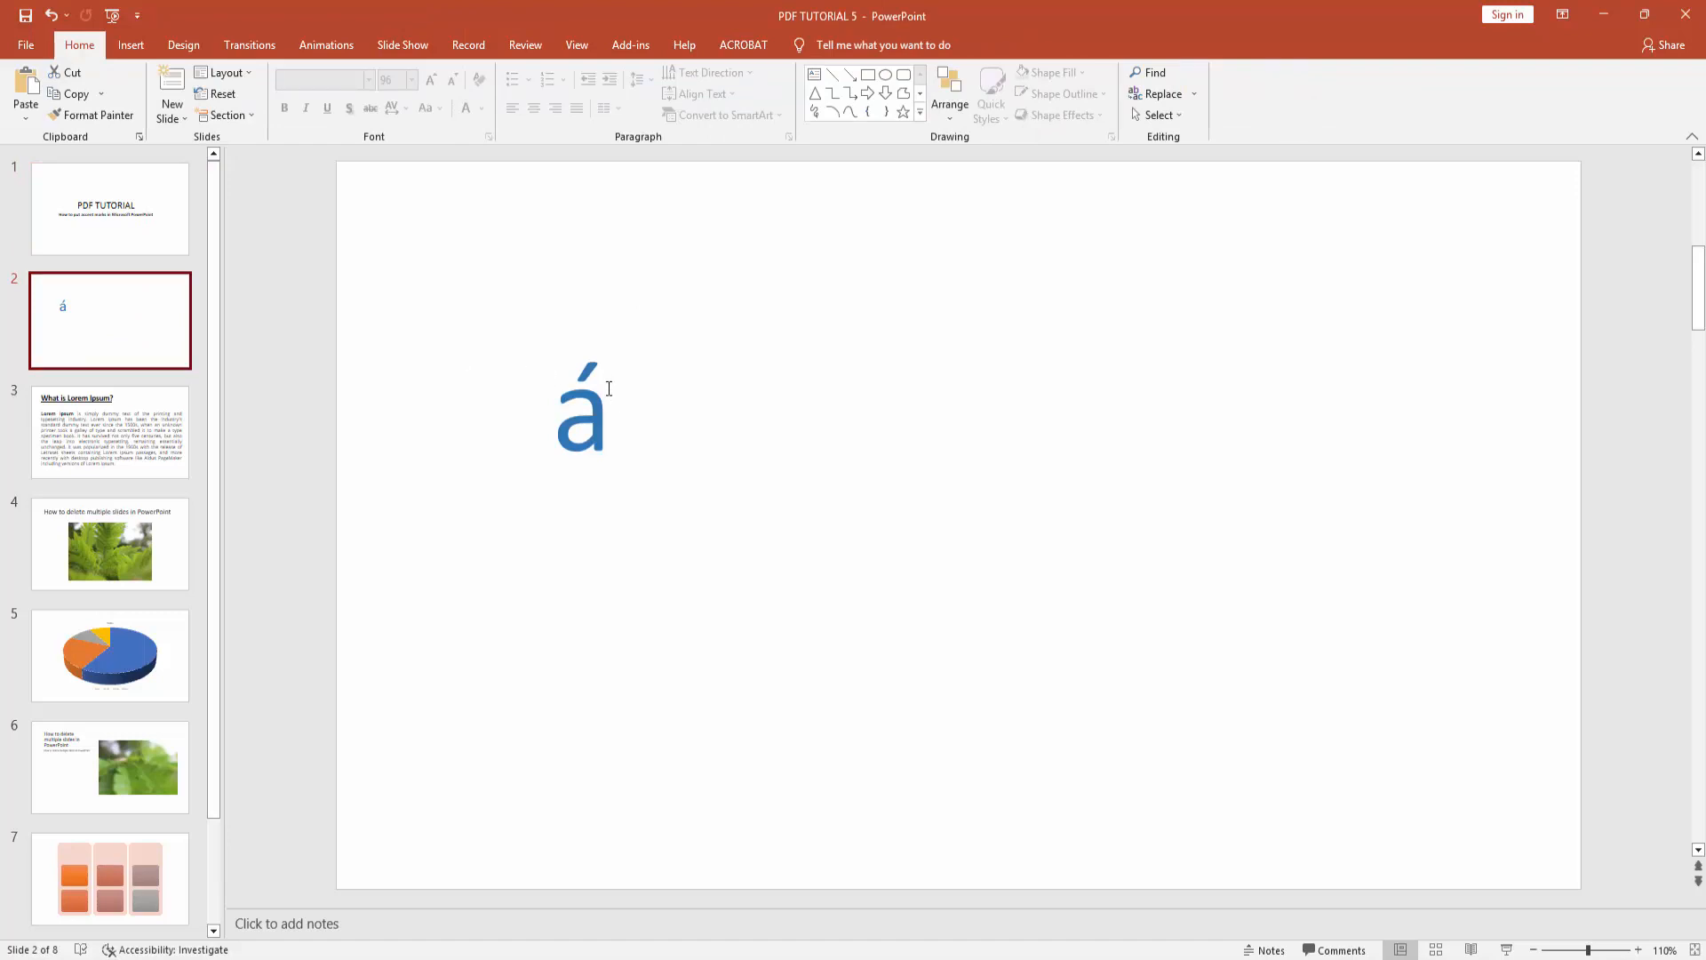
{"action": "left_click", "coordinate": [588, 408]}
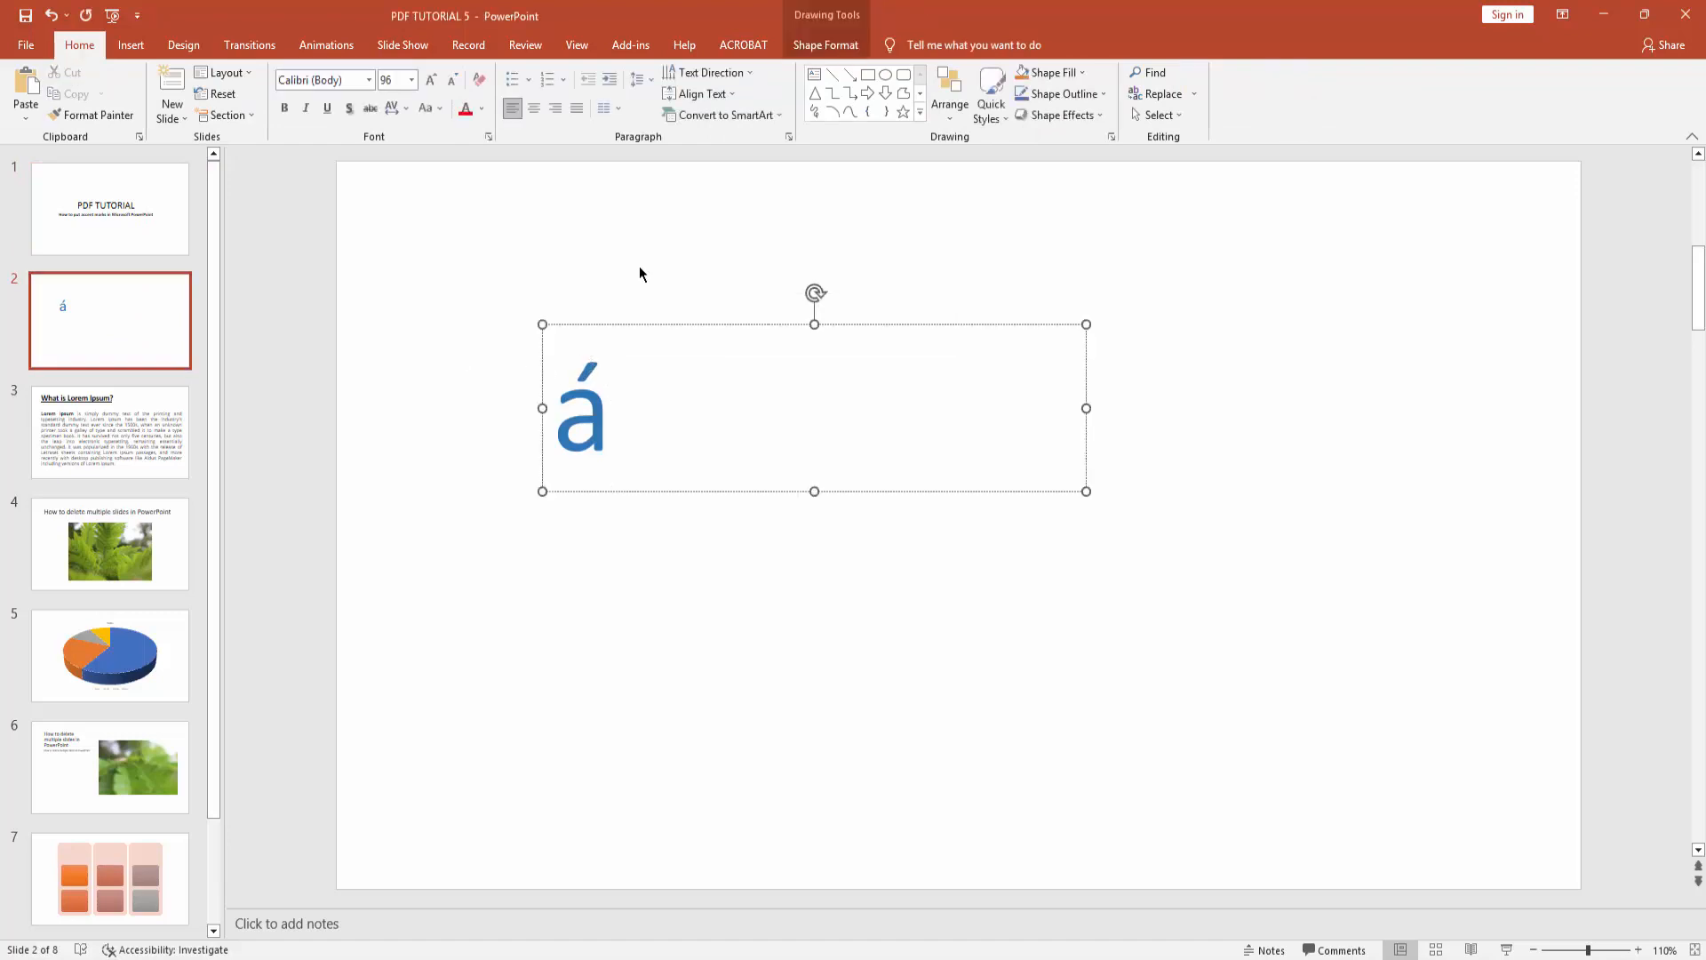